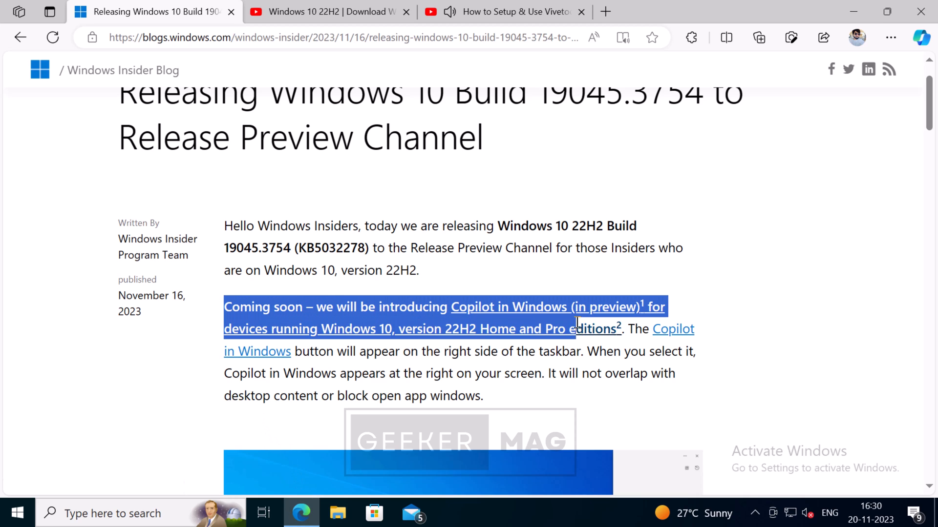
# Scroll the Windows Insider Blog post down to the Copilot phased-rollout passage.
pyautogui.scroll(-3)
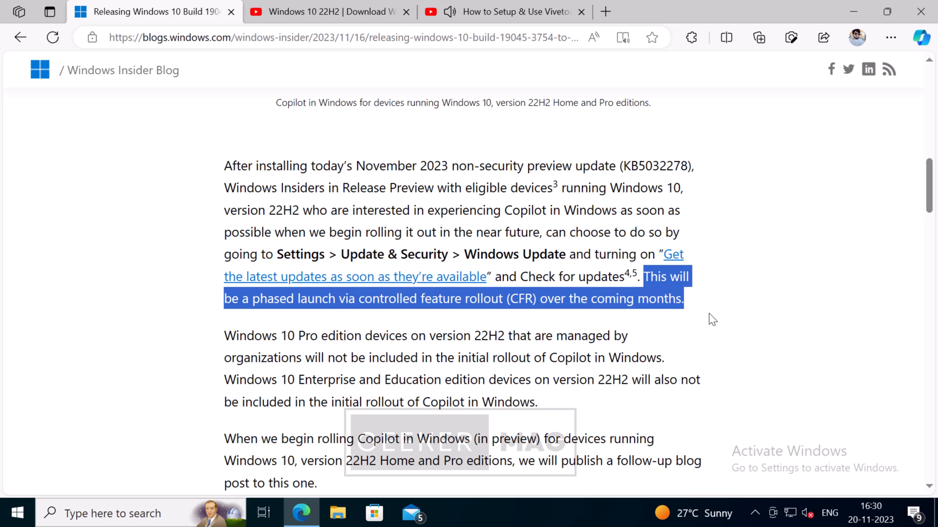
pyautogui.moveTo(718, 328)
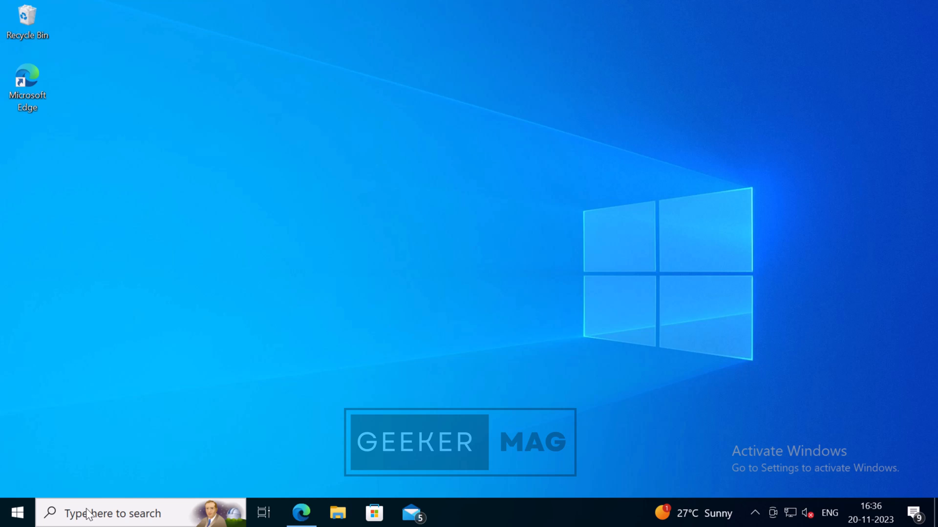
# Select the eligible-devices paragraph, then switch to the KB5032278 video and select its title.
pyautogui.click(301, 513)
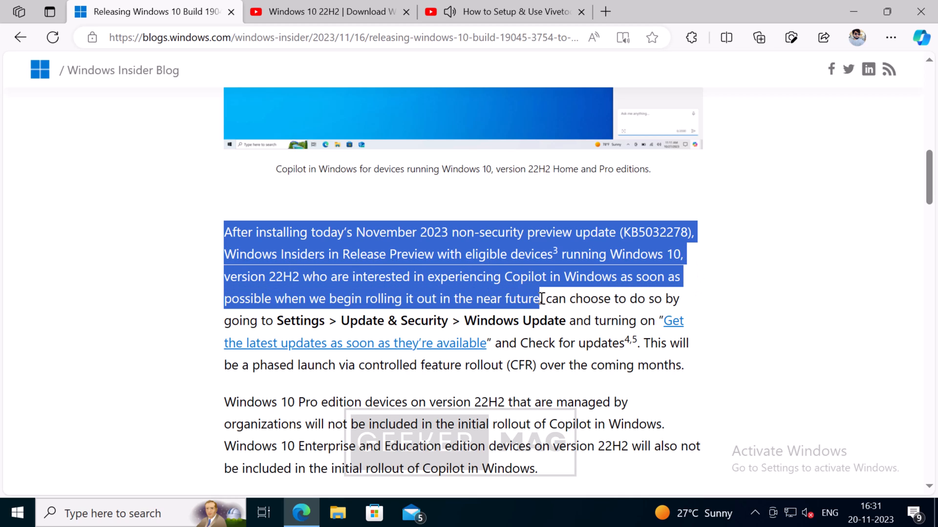
pyautogui.click(328, 12)
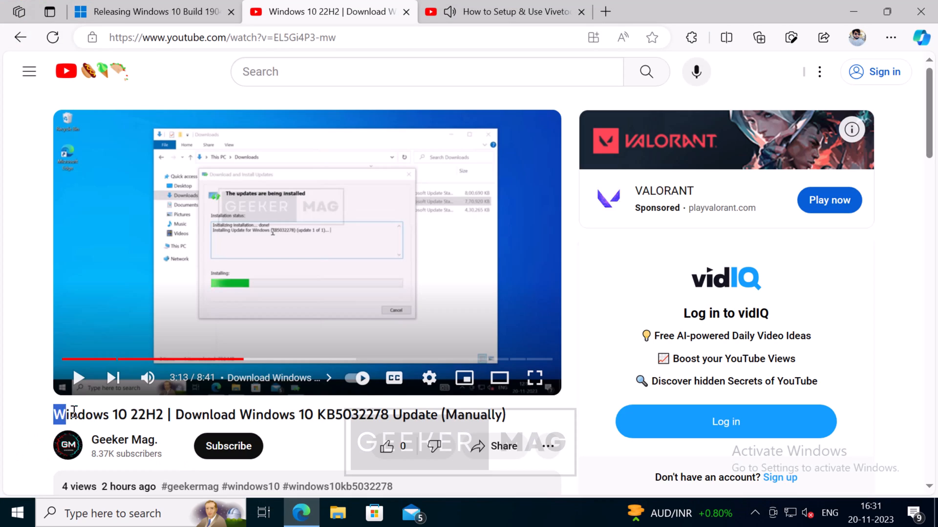
pyautogui.tripleClick(240, 414)
pyautogui.write('w')
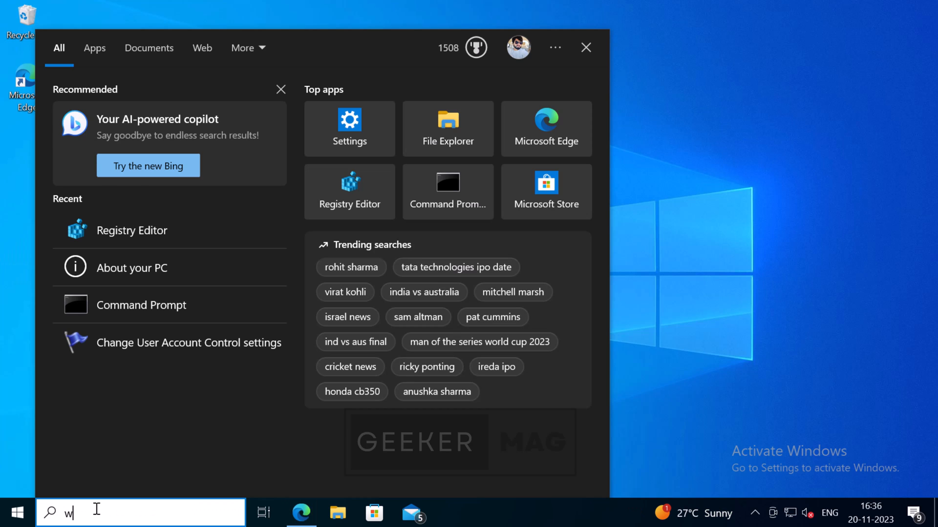
# Run winver from search to show About Windows with 22H2, OS Build 19045.3754.
pyautogui.write('inver')
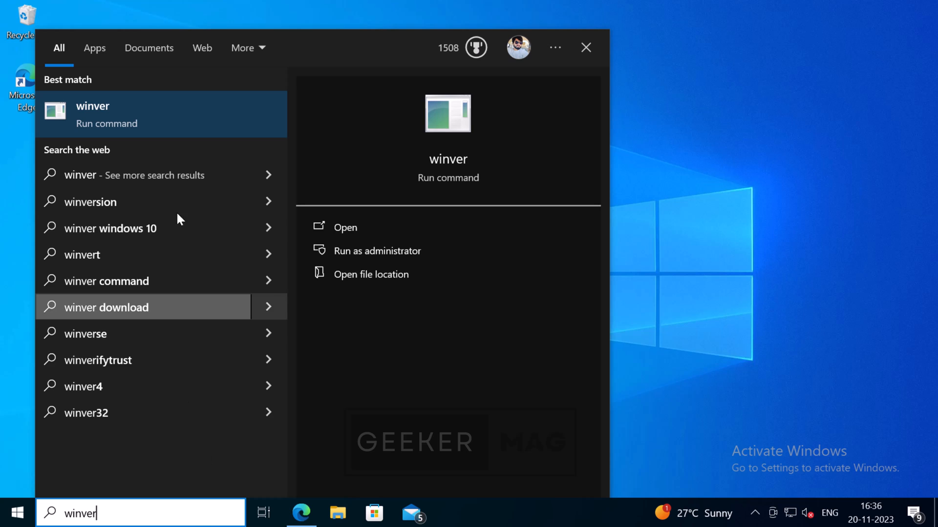
pyautogui.click(343, 228)
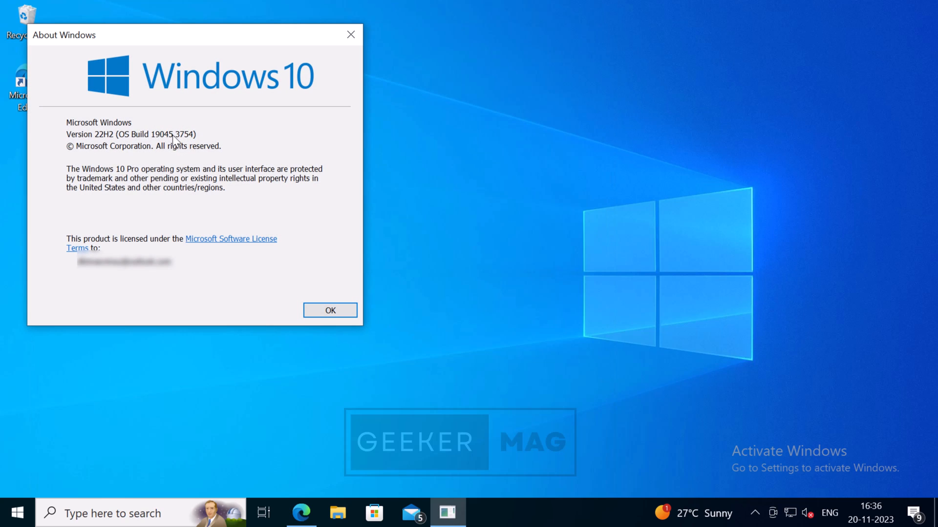
pyautogui.moveTo(198, 140)
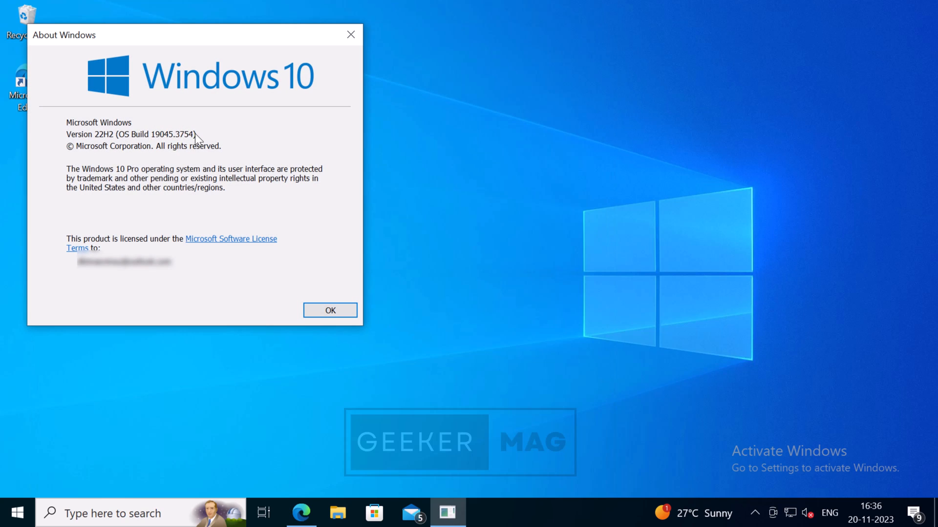
pyautogui.moveTo(206, 135)
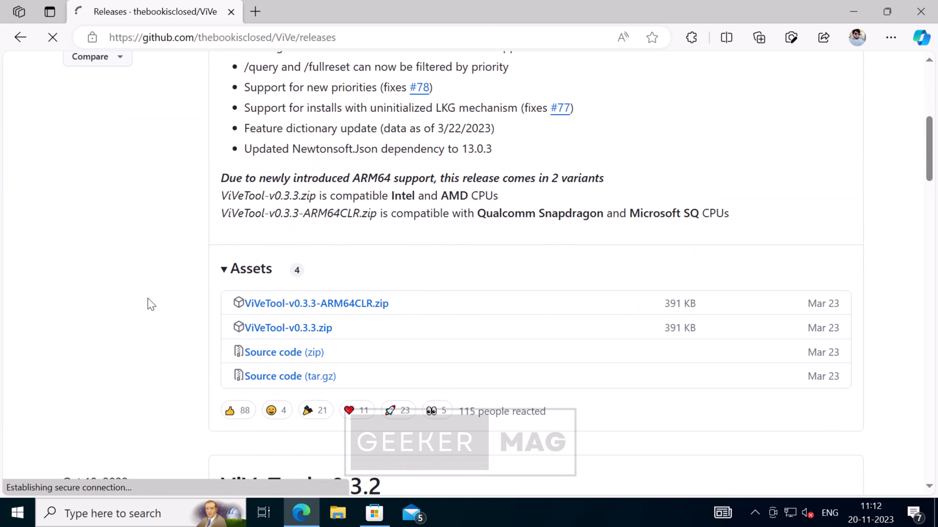
# Extract the ViVeTool zip into C:\vivetool and close the Explorer window.
pyautogui.click(337, 513)
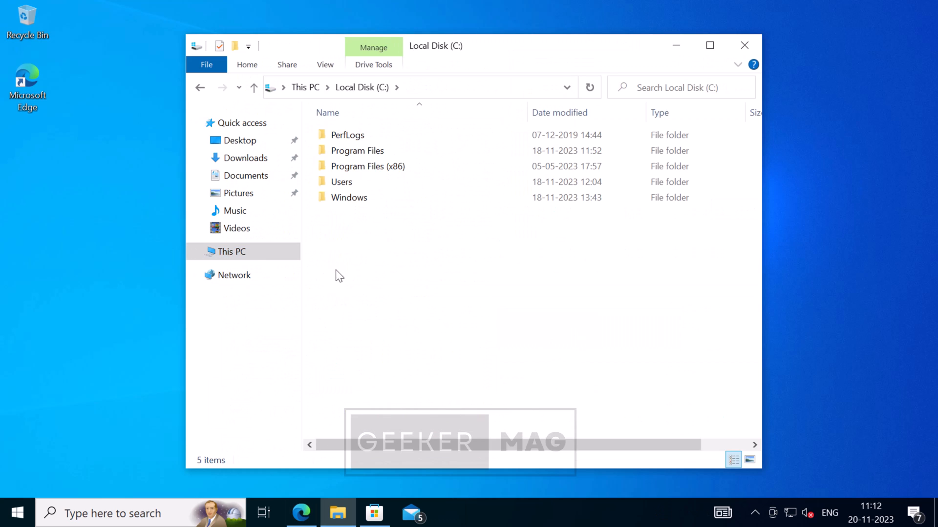
pyautogui.click(246, 158)
pyautogui.write('C:\\Us')
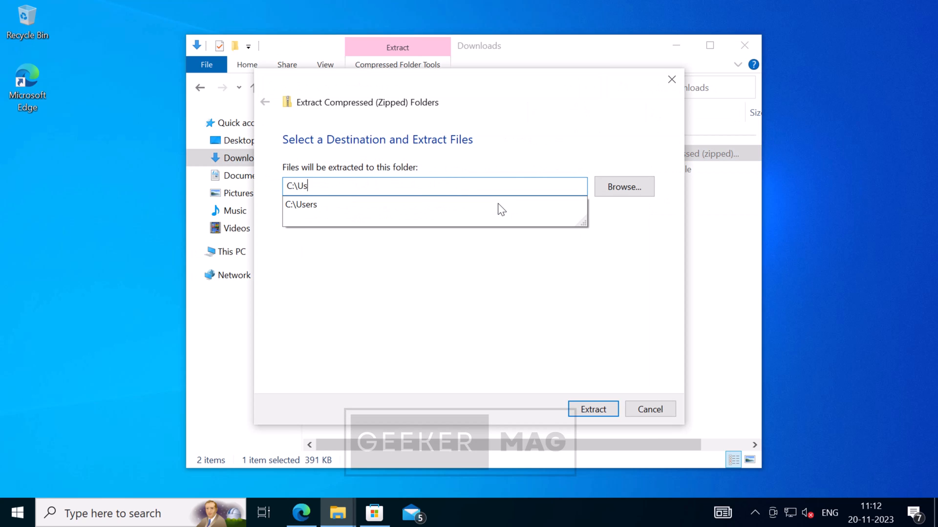
pyautogui.click(592, 409)
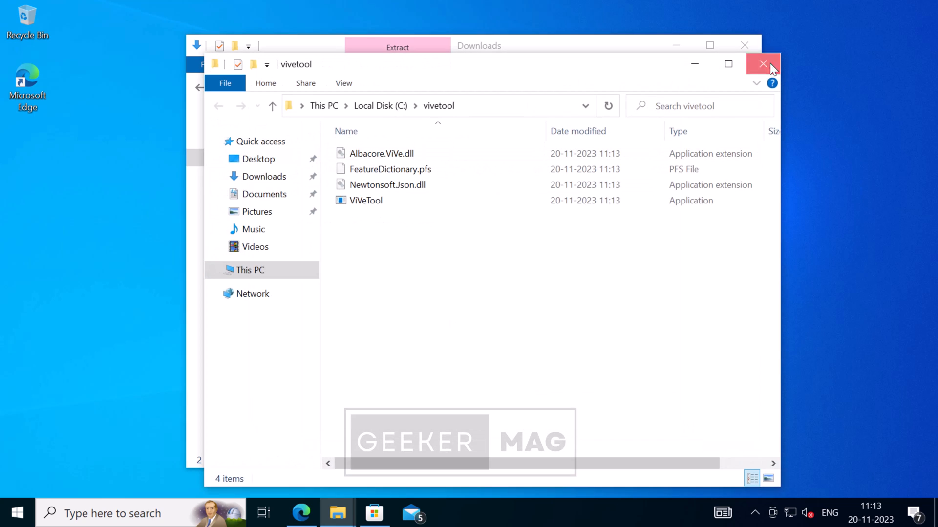
pyautogui.click(762, 64)
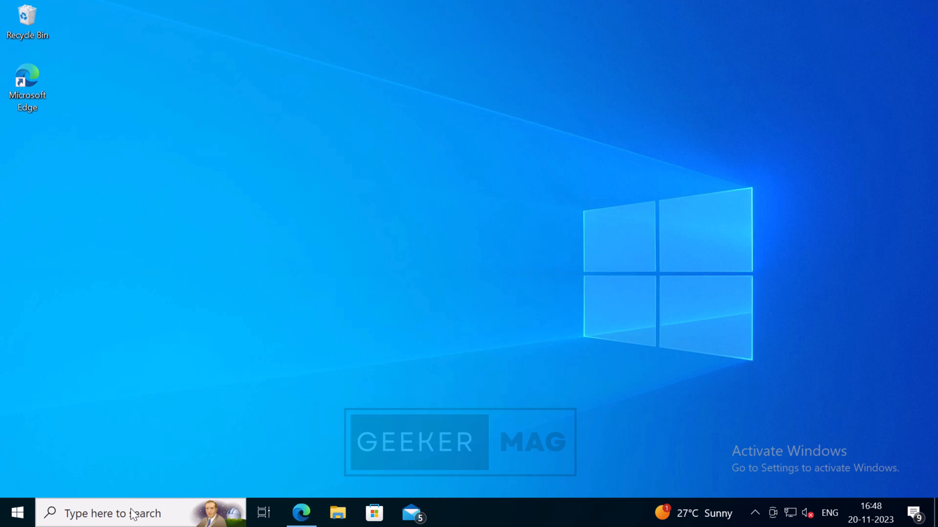
pyautogui.moveTo(124, 518)
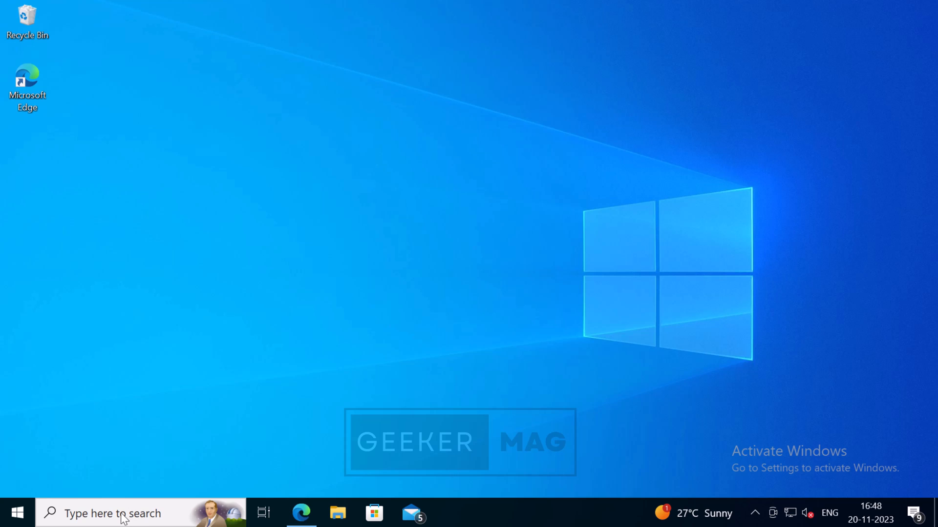
# Launch cmd from search as administrator and approve the UAC prompt.
pyautogui.click(113, 513)
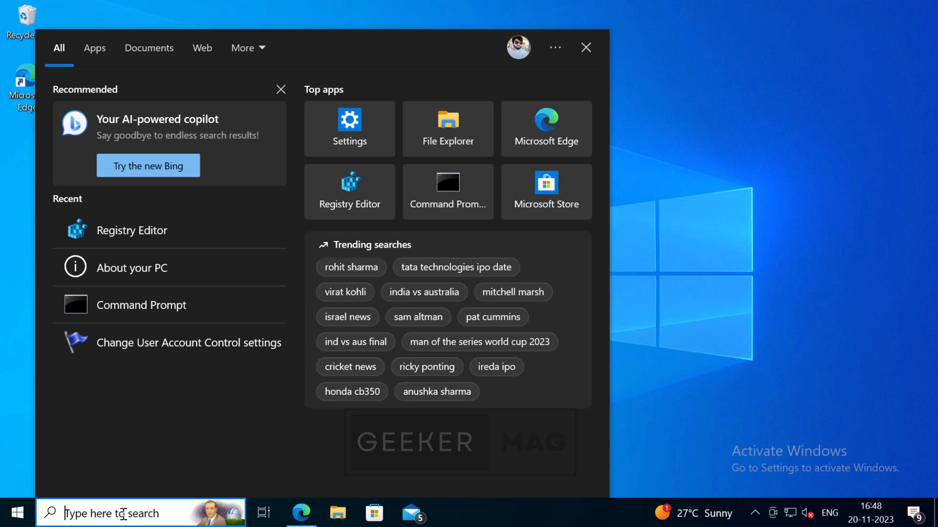
pyautogui.write('cmd')
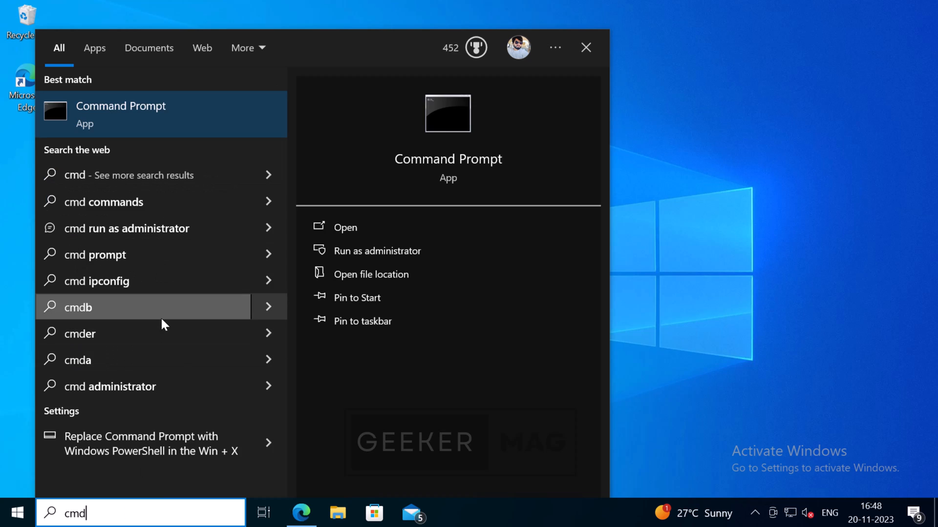
pyautogui.moveTo(419, 251)
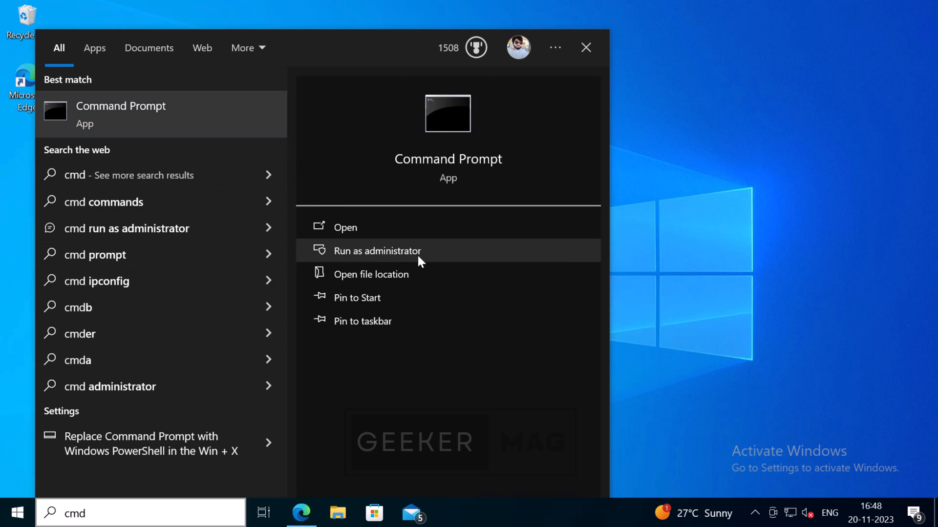
pyautogui.click(377, 251)
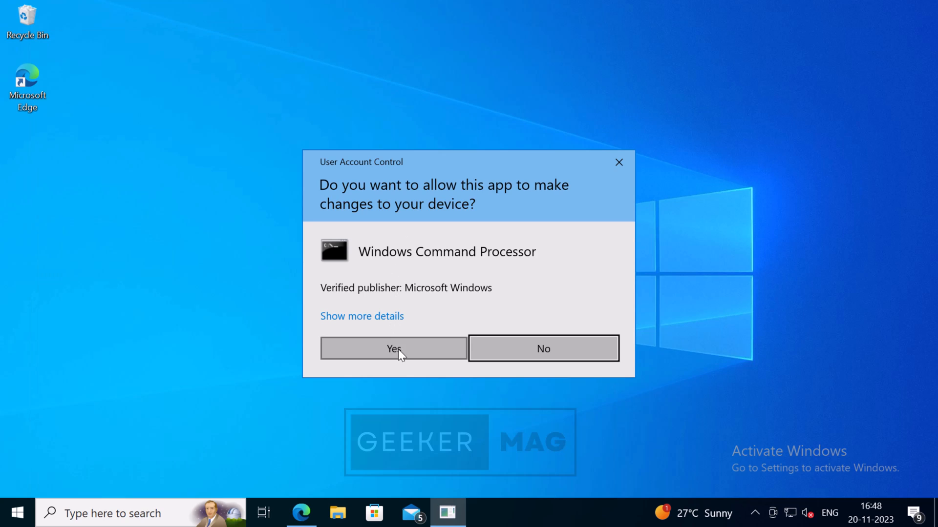
pyautogui.click(394, 348)
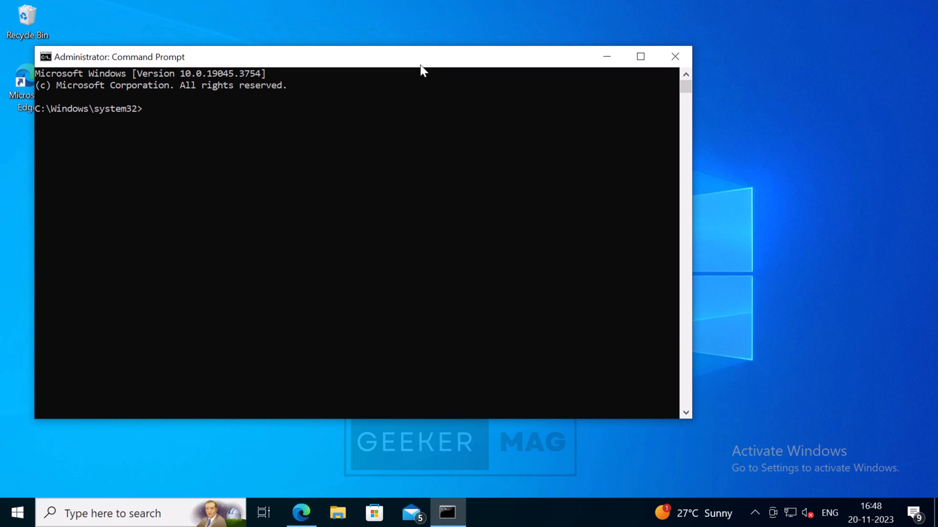
pyautogui.moveTo(430, 73)
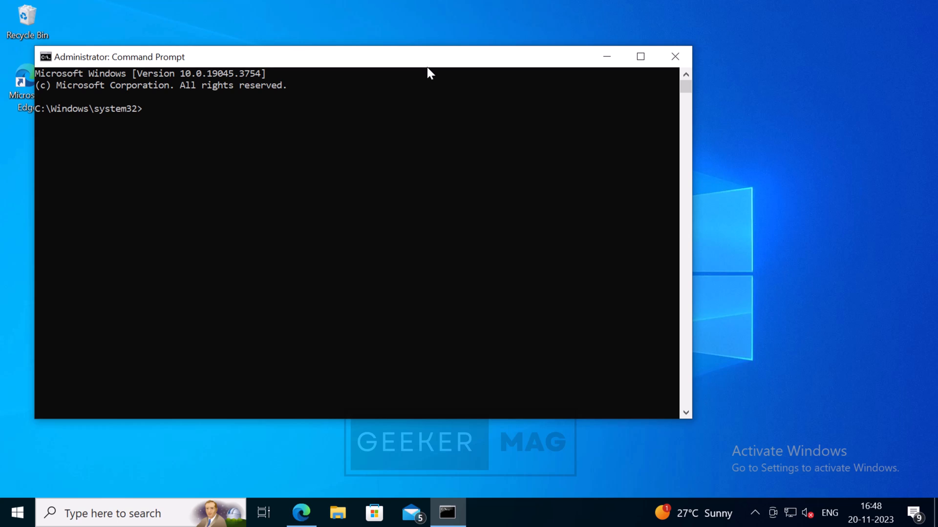
# Run c:\vivetool\vivetool.exe /enable /id:46686174,47530616,44755019, then close the console.
pyautogui.write('c:\\')
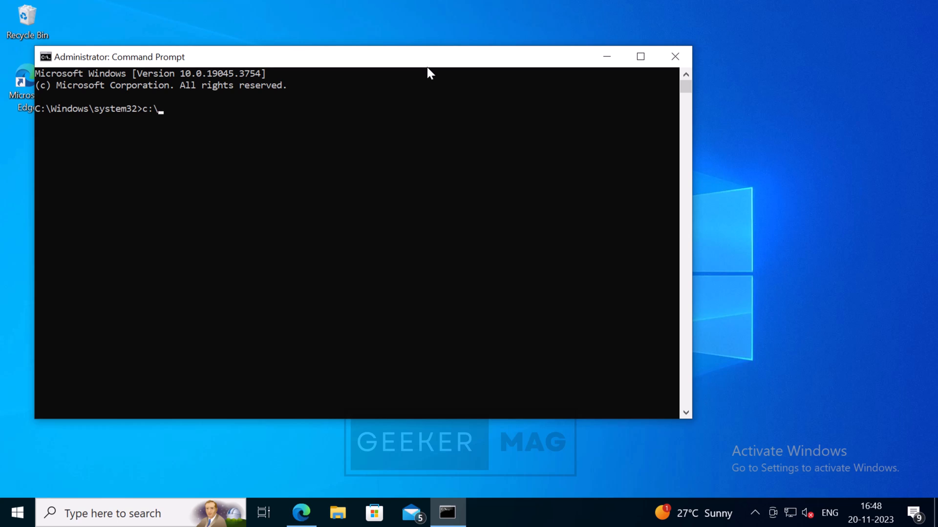
pyautogui.write('vivetool')
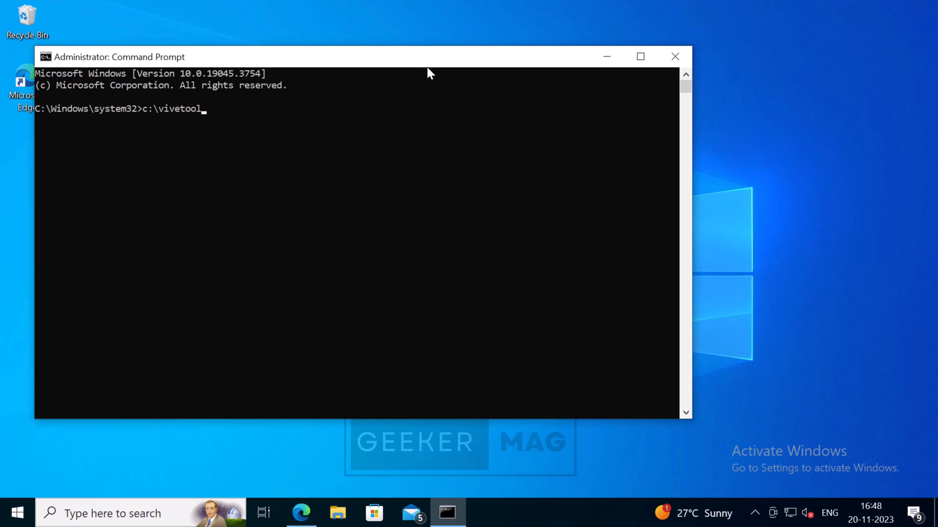
pyautogui.write('\\v')
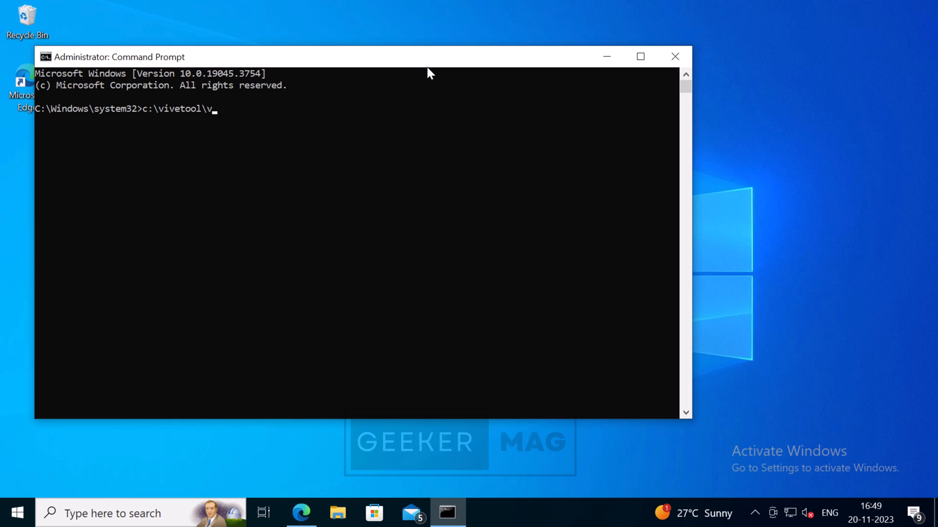
pyautogui.write('ivetool.exe /enable /')
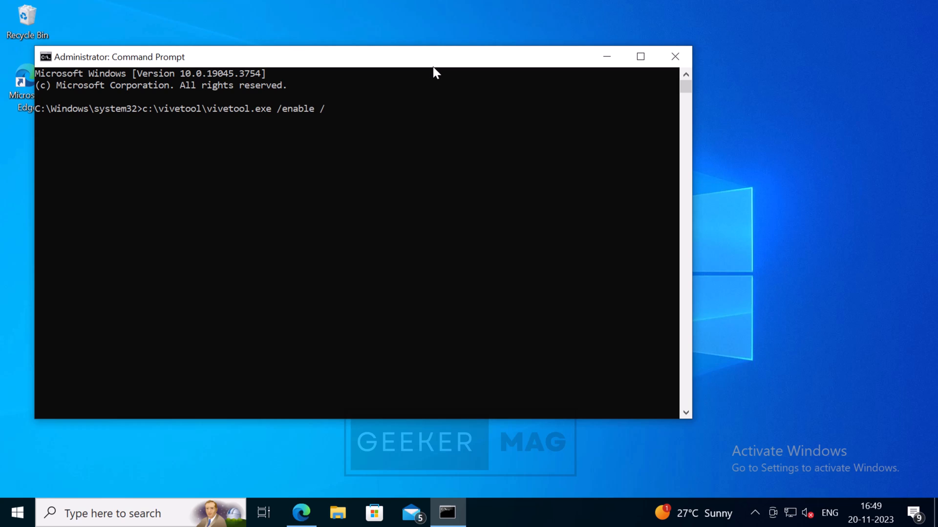
pyautogui.write('id:466')
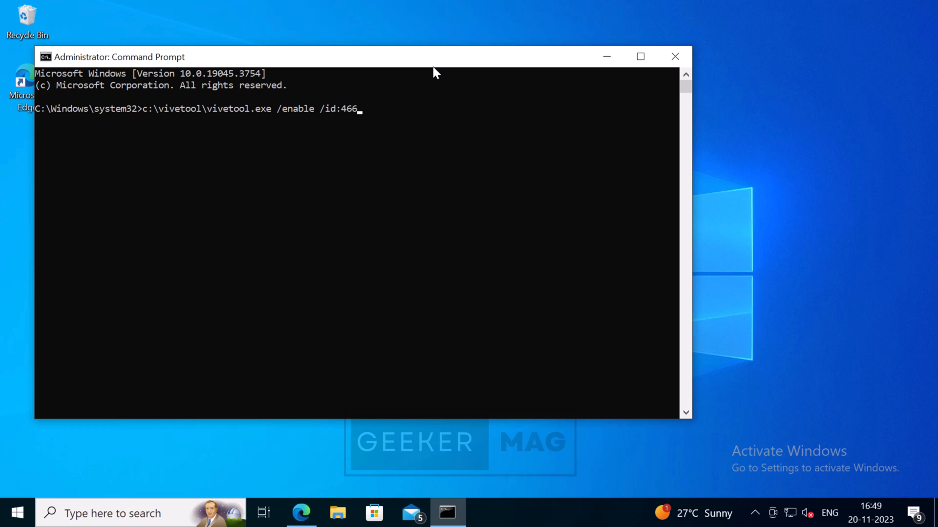
pyautogui.write('86174')
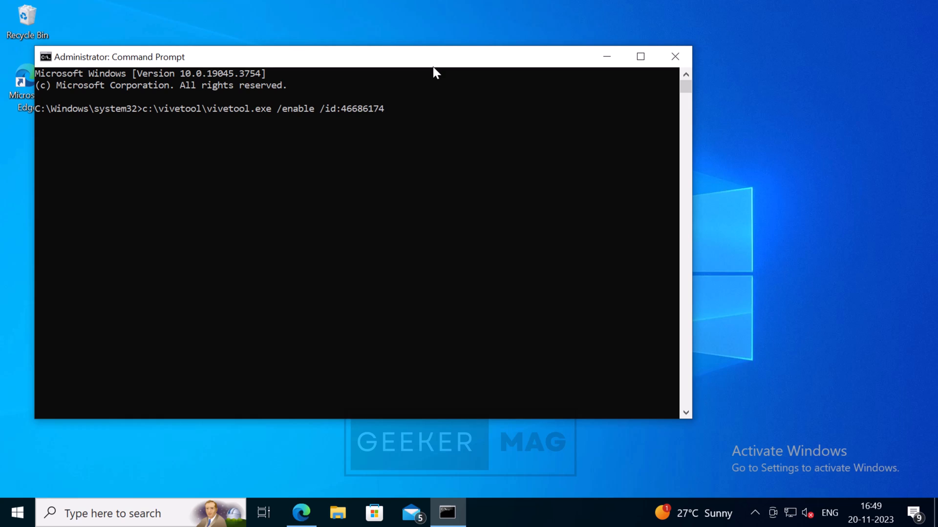
pyautogui.write(',4')
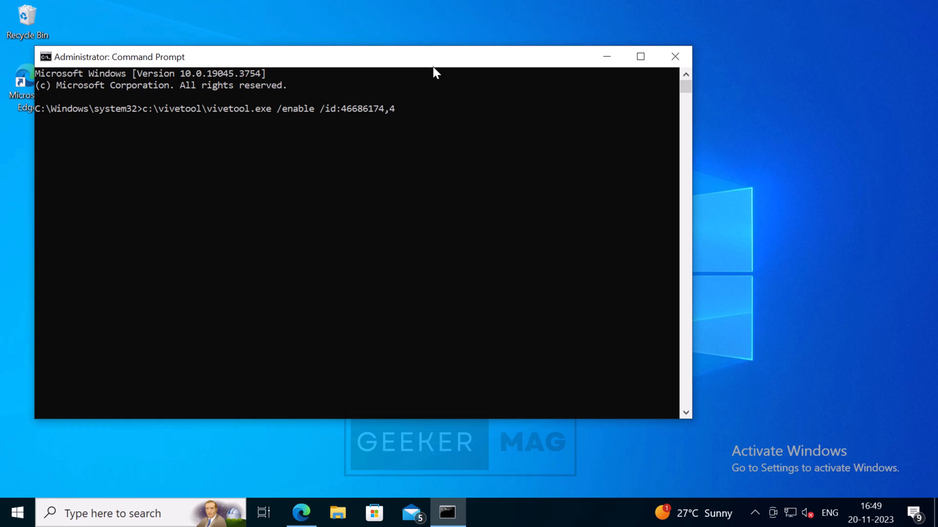
pyautogui.write('7530')
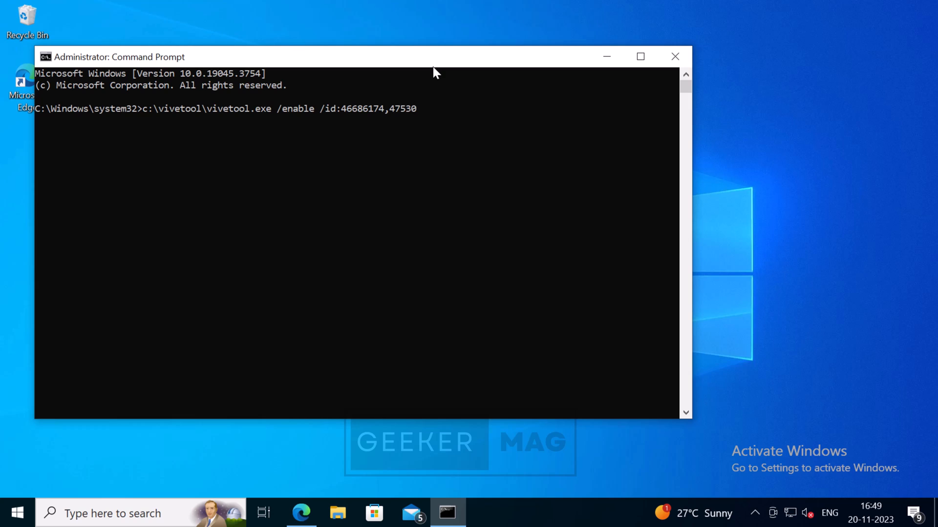
pyautogui.write('616,')
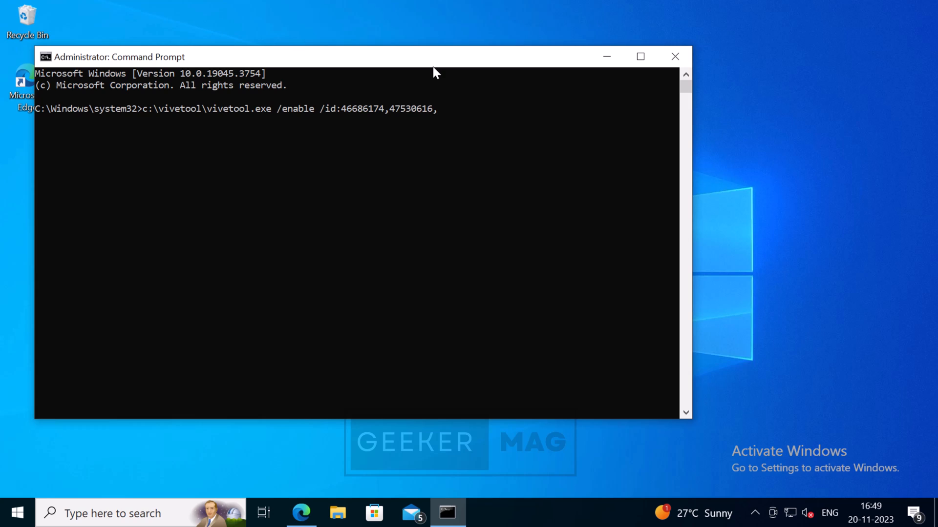
pyautogui.write('447')
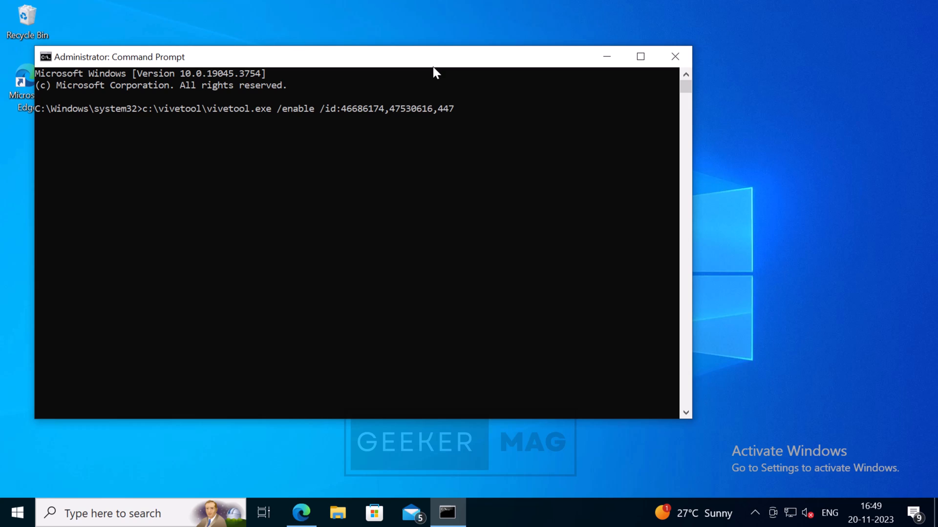
pyautogui.write('55019')
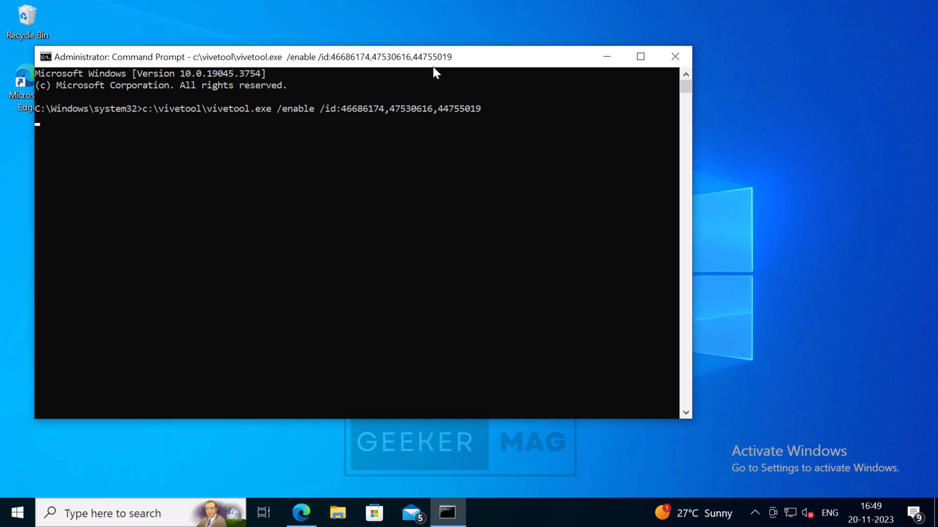
pyautogui.press('Return')
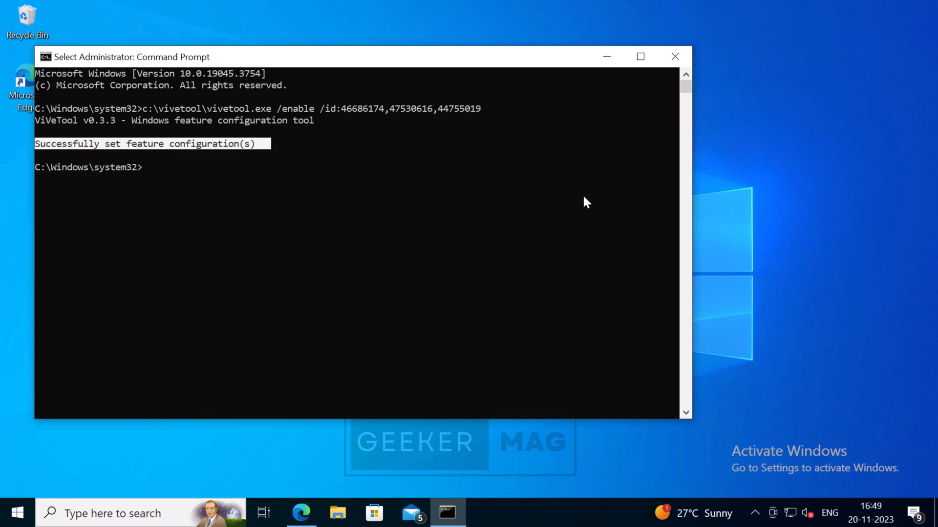
pyautogui.moveTo(675, 56)
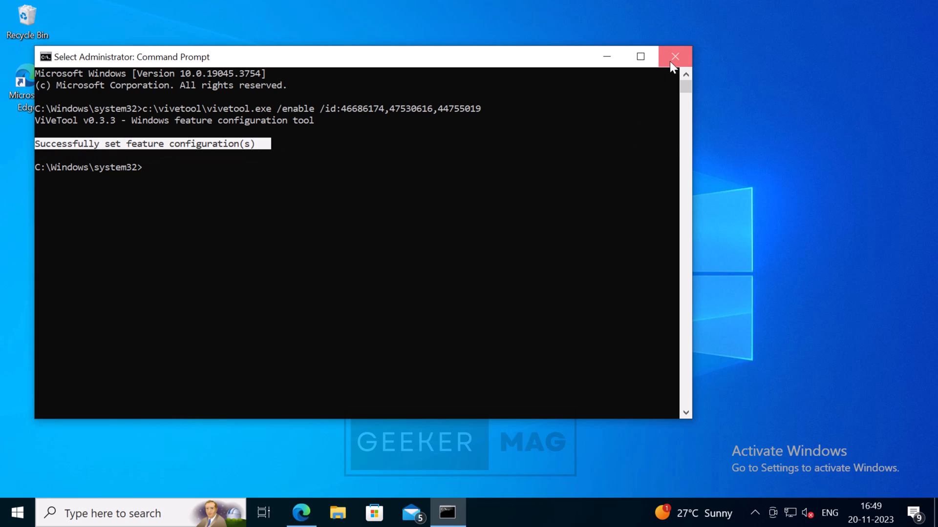
pyautogui.click(675, 56)
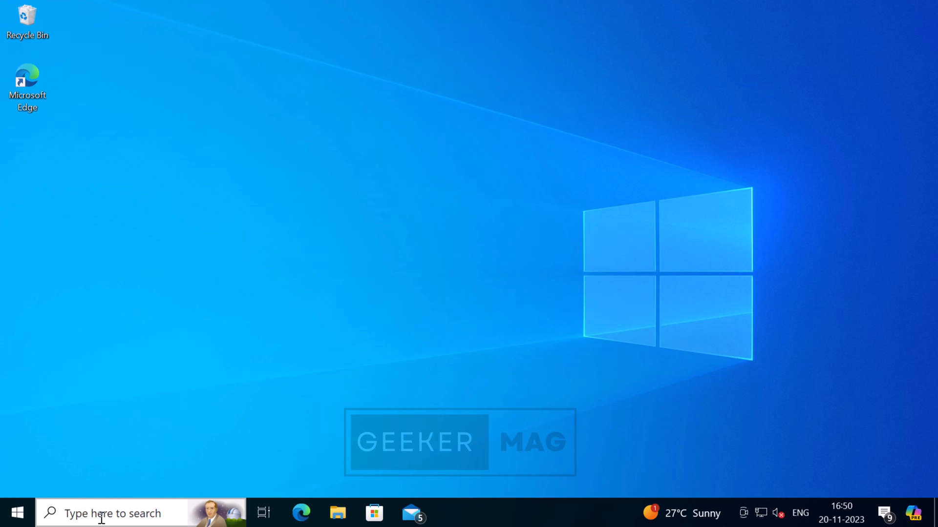
# Search for regedit and launch Registry Editor from the results.
pyautogui.click(113, 513)
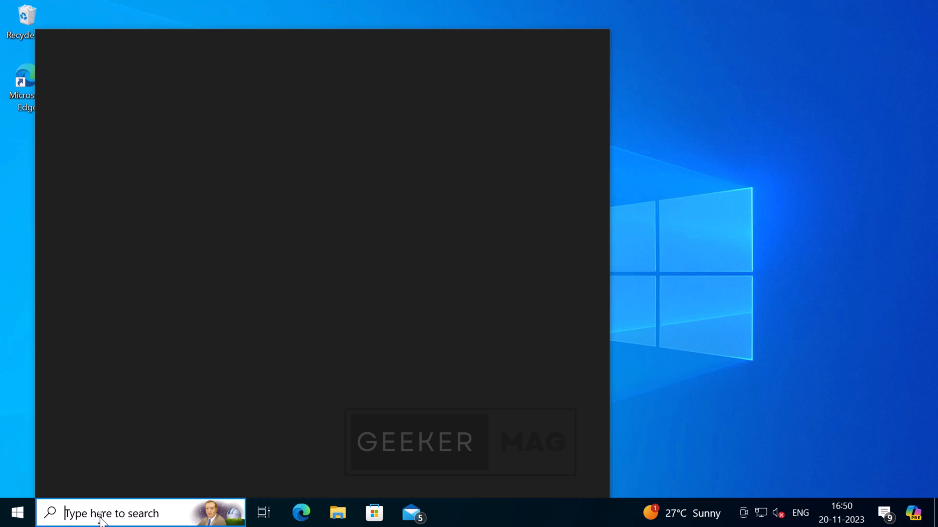
pyautogui.write('regedit')
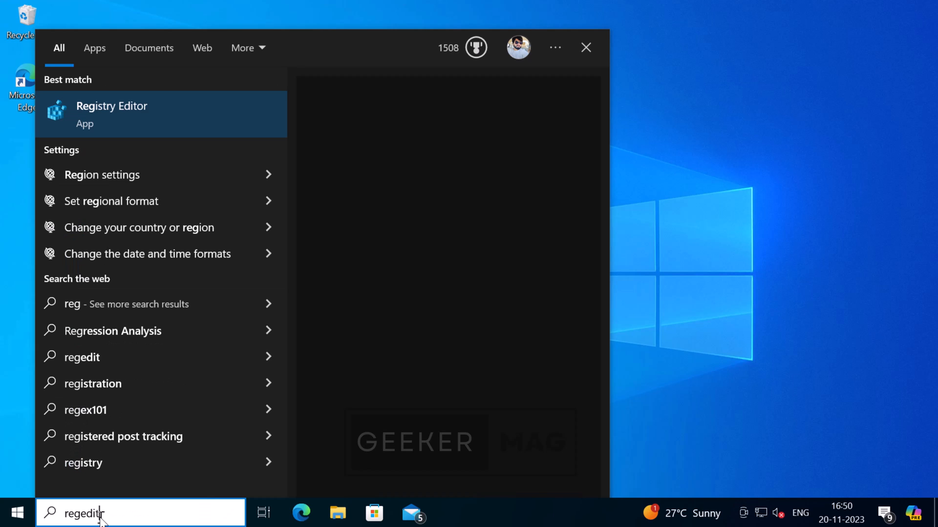
pyautogui.click(161, 115)
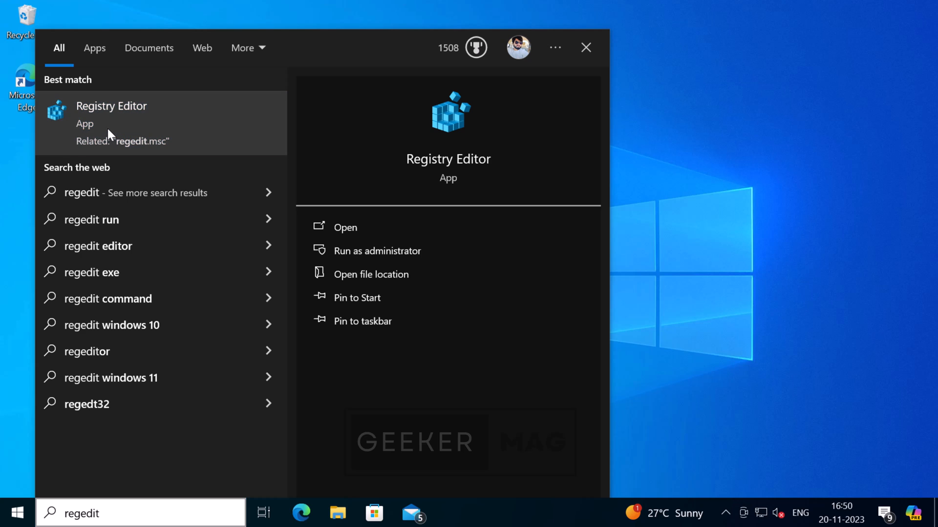
pyautogui.click(345, 228)
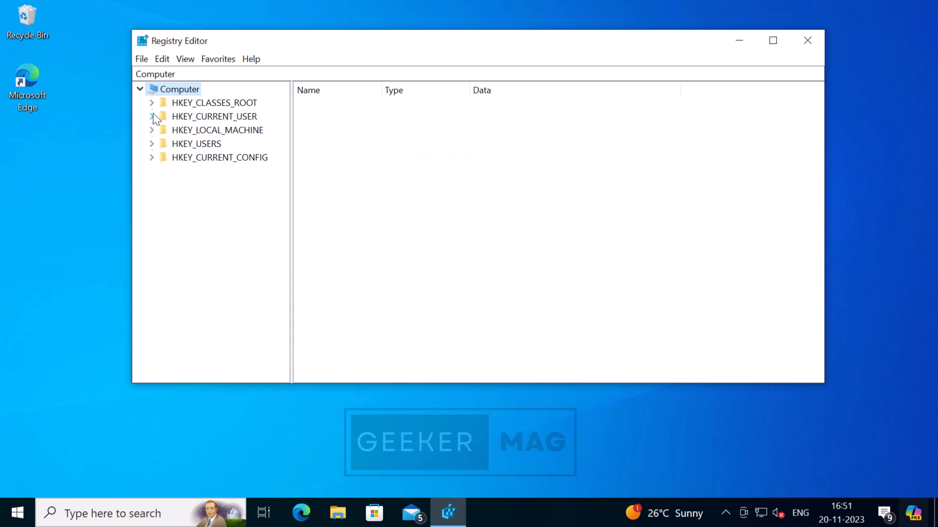
# Expand HKEY_CURRENT_USER > SOFTWARE > Microsoft > Windows in the registry tree.
pyautogui.click(152, 116)
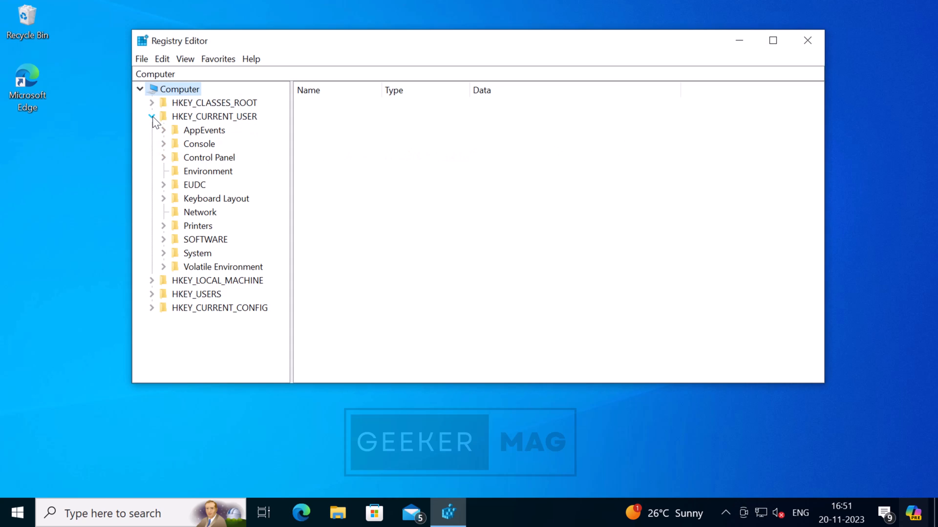
pyautogui.click(163, 239)
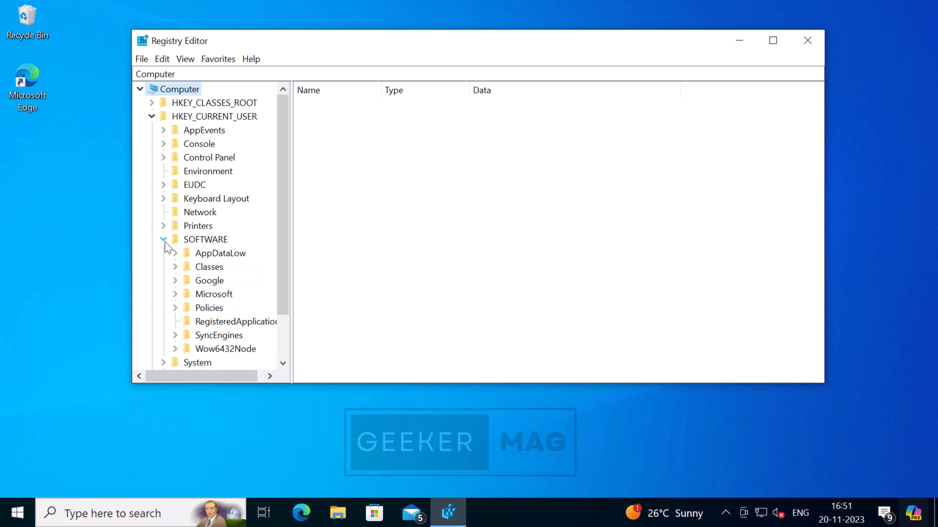
pyautogui.moveTo(178, 301)
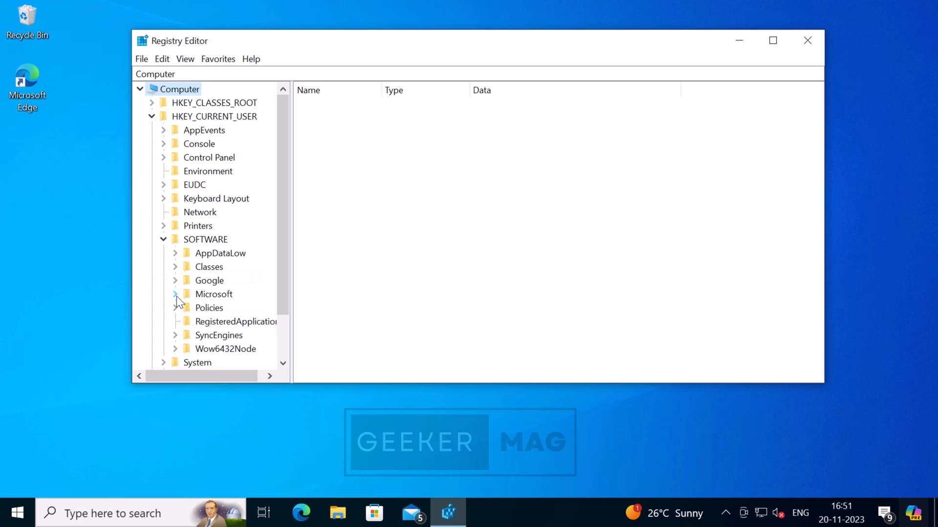
pyautogui.scroll(-3)
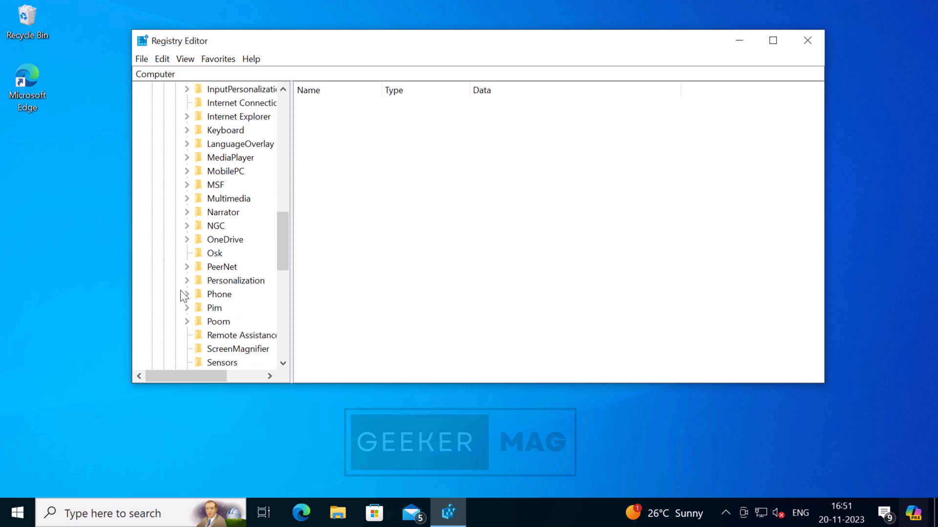
pyautogui.scroll(-3)
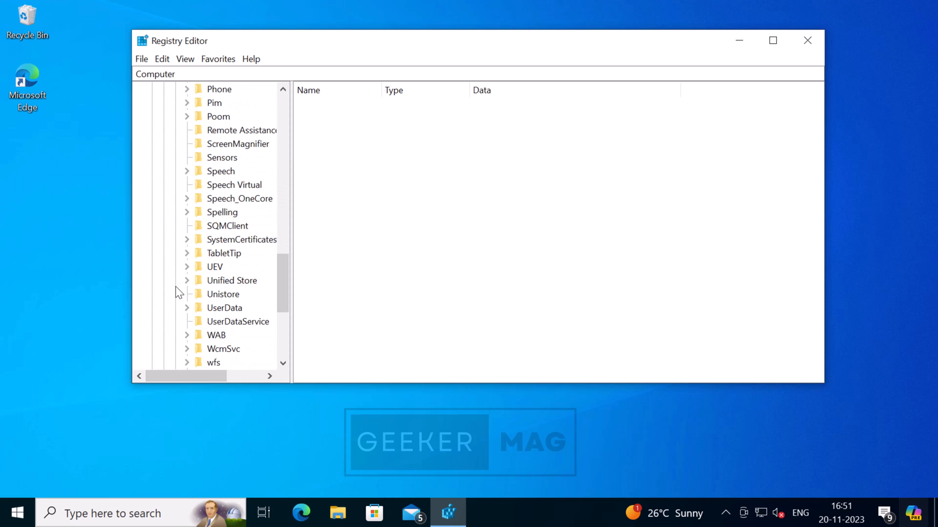
pyautogui.scroll(-3)
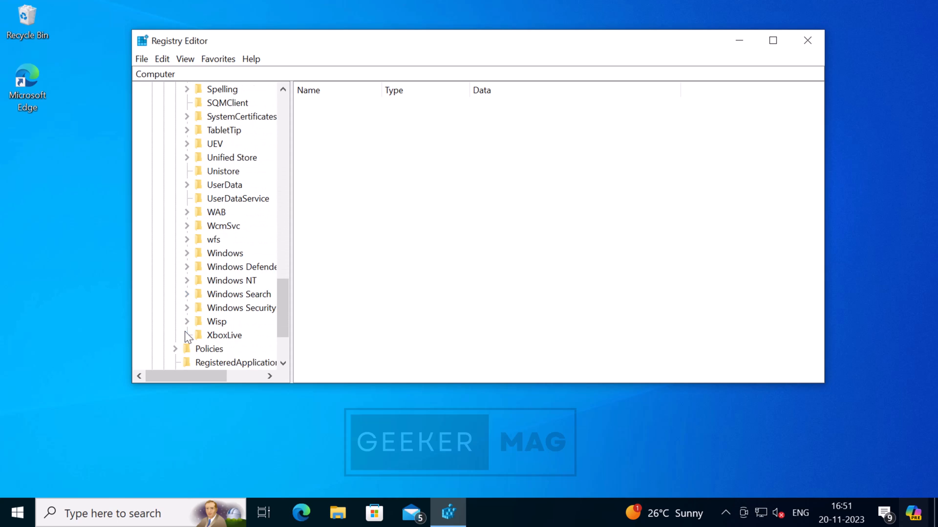
pyautogui.click(187, 253)
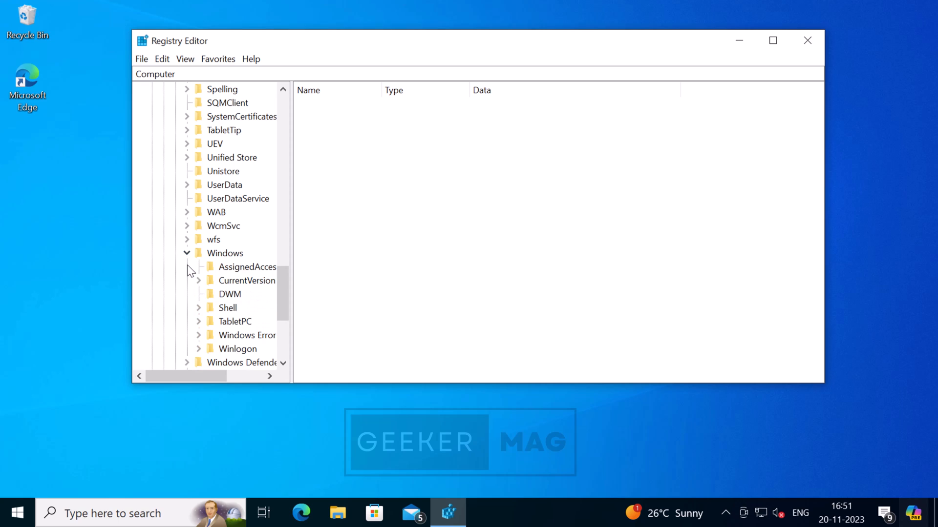
# Expand Shell > Copilot and select the BingChat key to show its values.
pyautogui.click(198, 308)
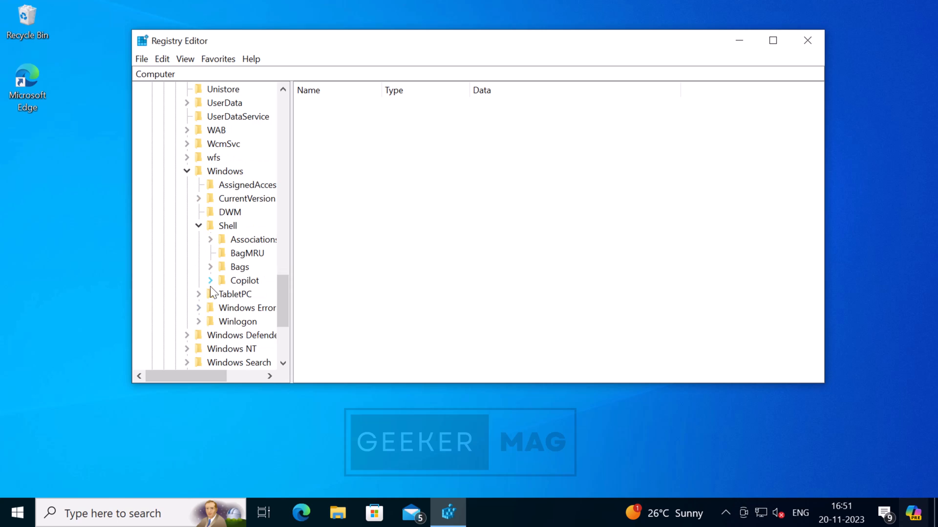
pyautogui.click(210, 280)
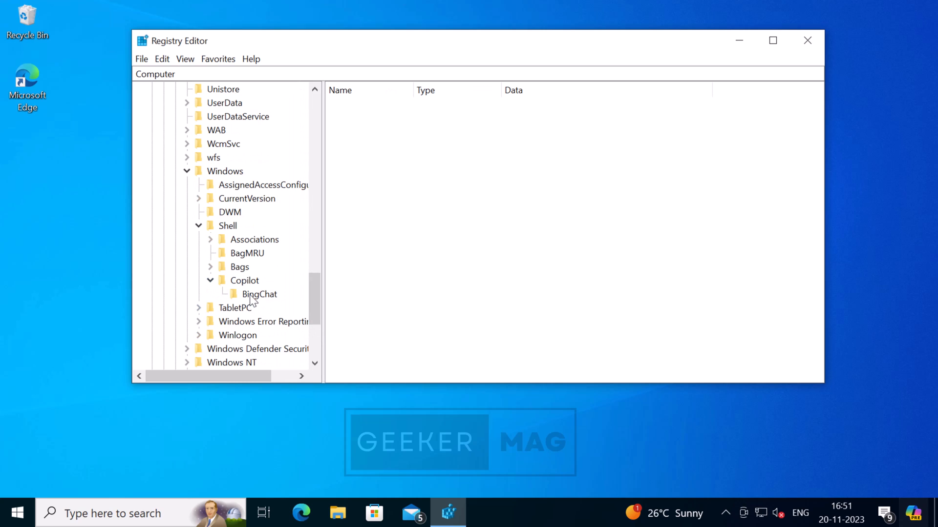
pyautogui.click(260, 294)
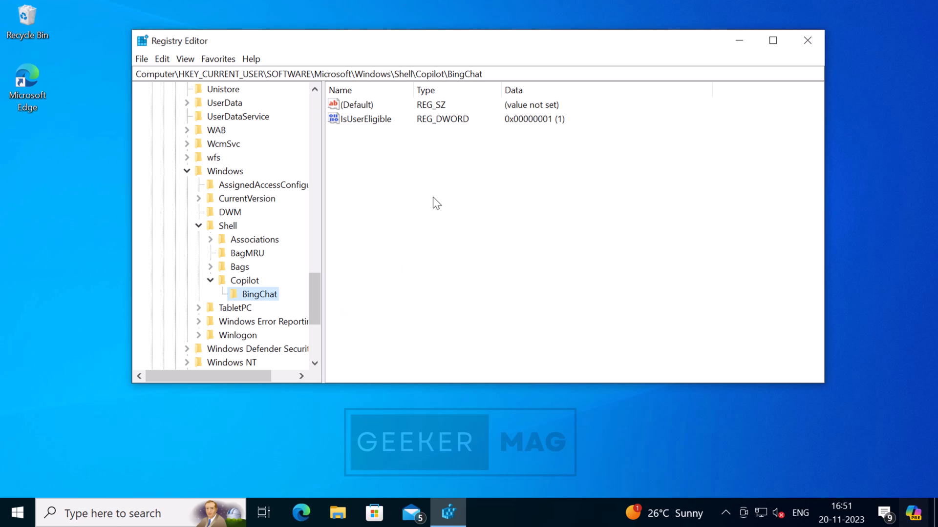
pyautogui.moveTo(384, 136)
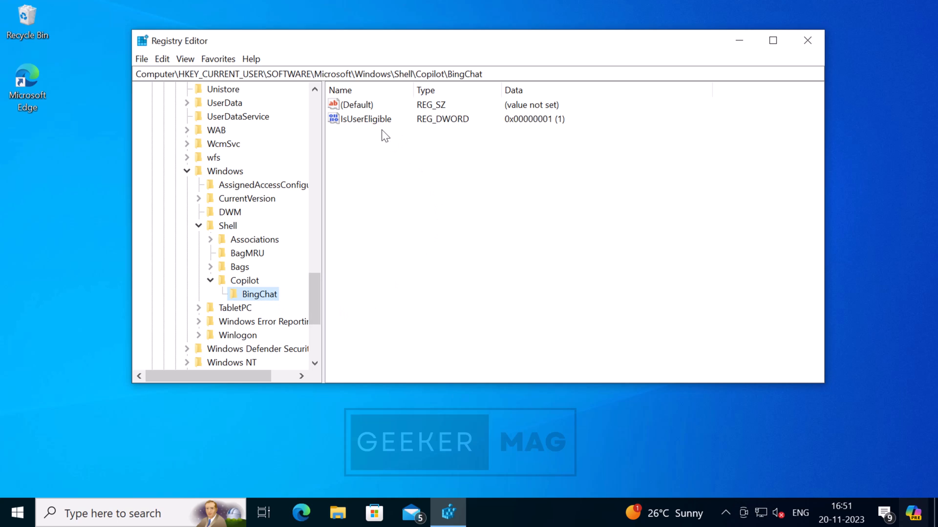
# Edit the IsUserEligible DWORD and confirm its value as 1.
pyautogui.click(366, 118)
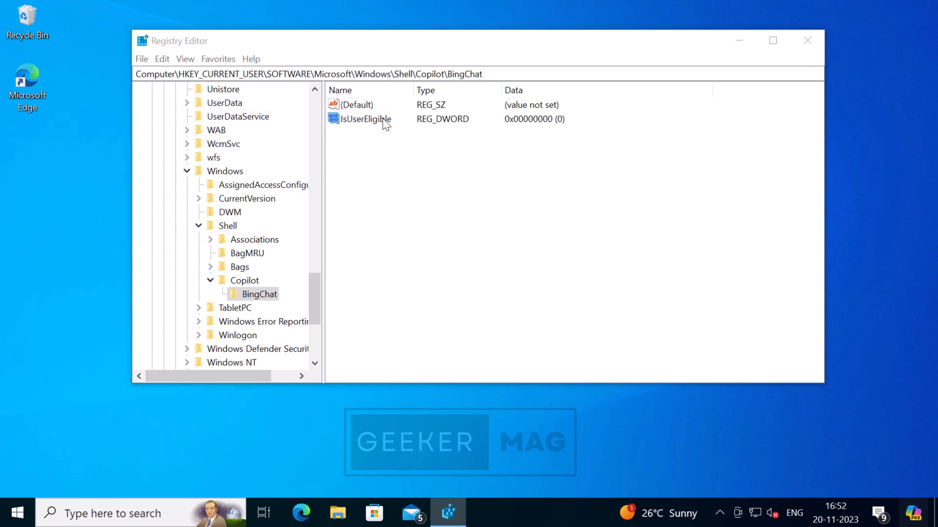
pyautogui.doubleClick(360, 119)
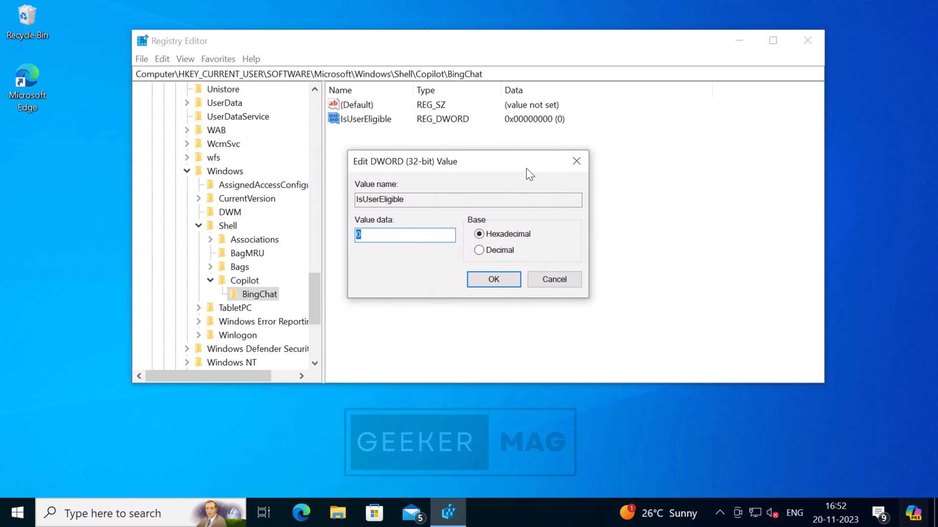
pyautogui.click(493, 280)
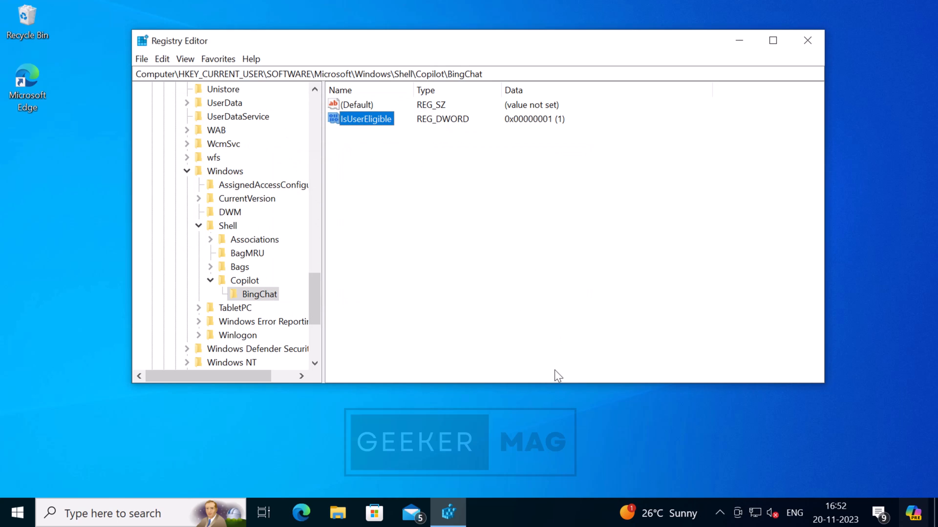
pyautogui.moveTo(430, 200)
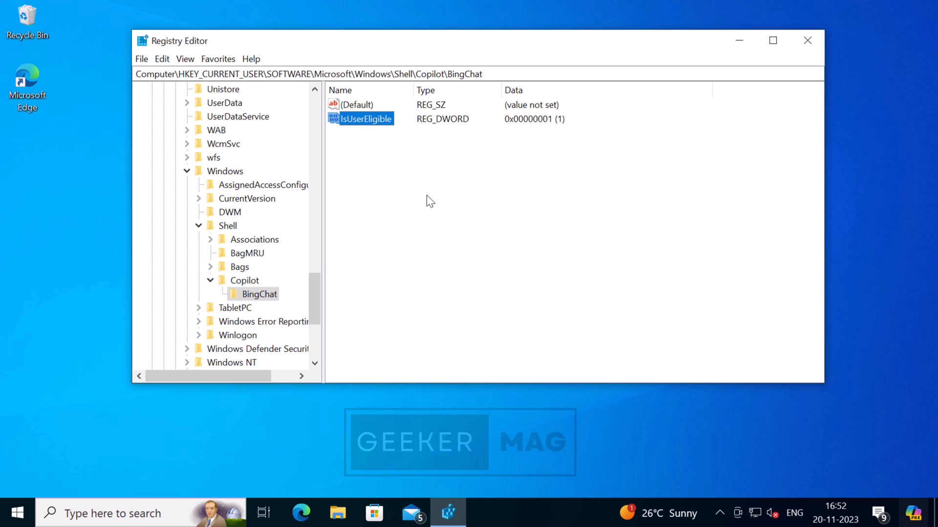
pyautogui.moveTo(808, 41)
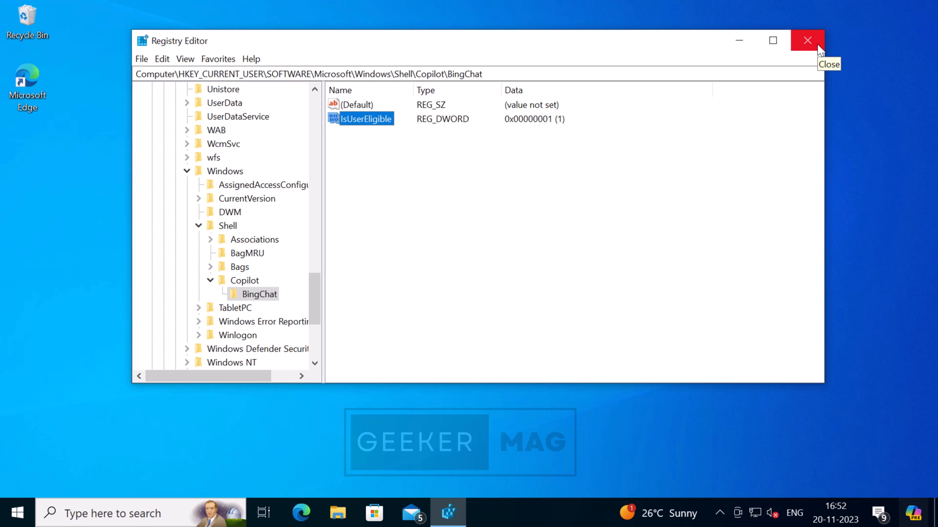
pyautogui.moveTo(820, 51)
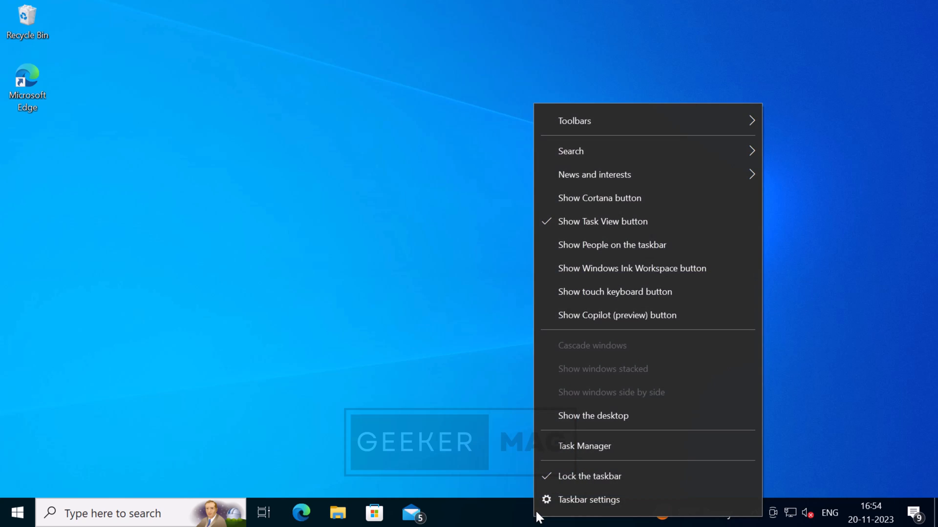
pyautogui.moveTo(590, 329)
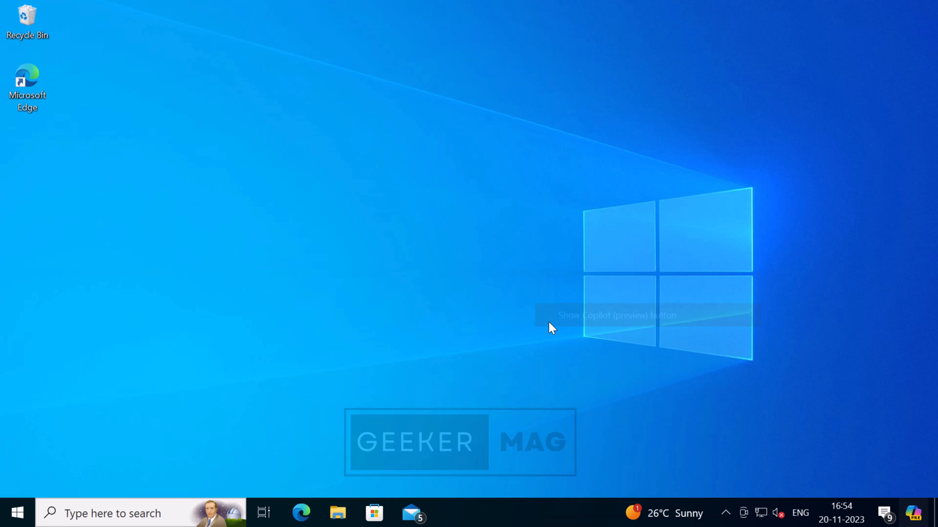
pyautogui.moveTo(549, 329)
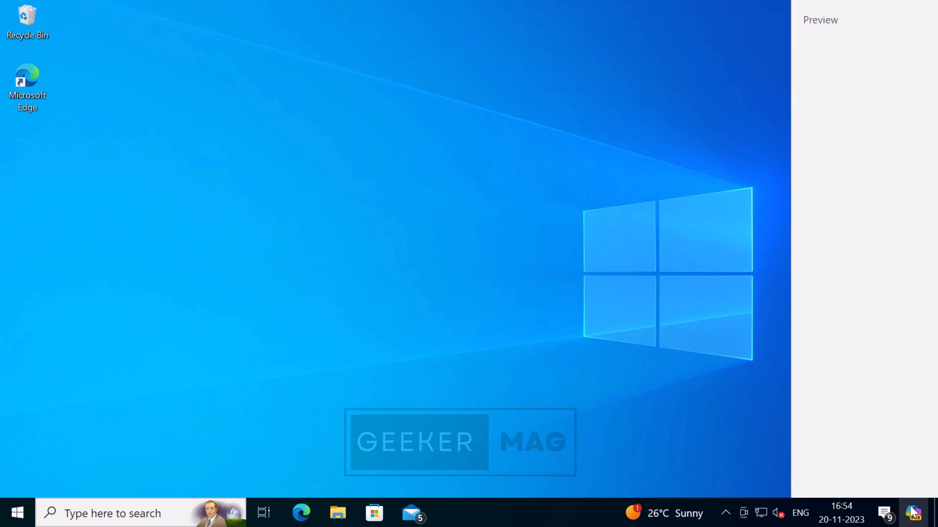
# Open the Copilot with Bing Chat pane from the taskbar Copilot button.
pyautogui.click(914, 513)
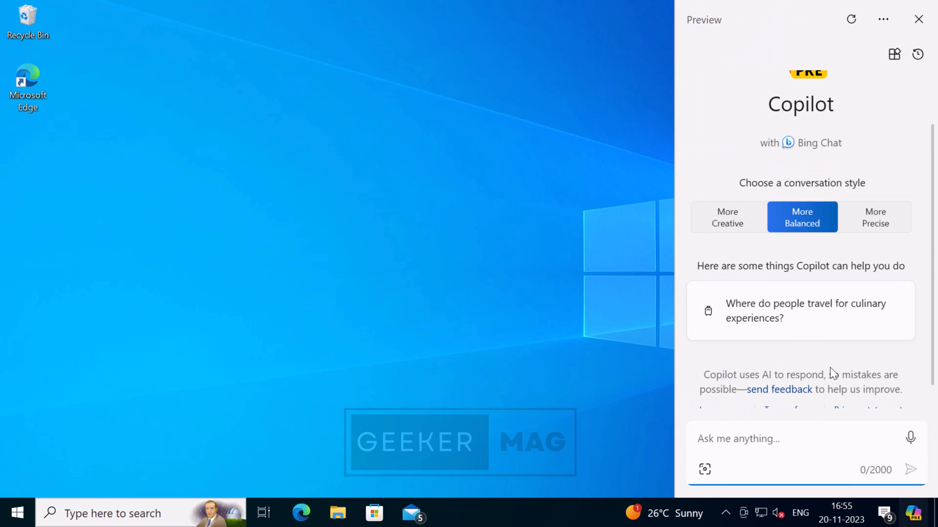
pyautogui.moveTo(625, 368)
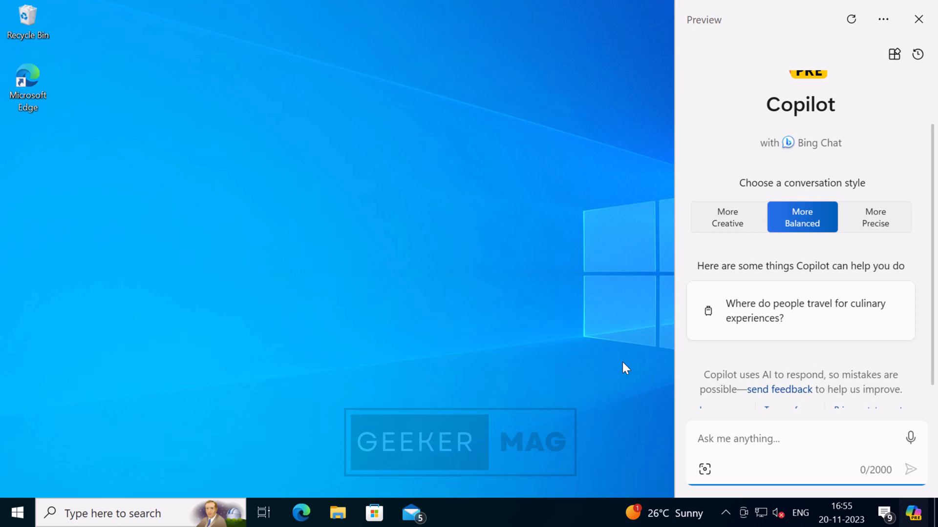